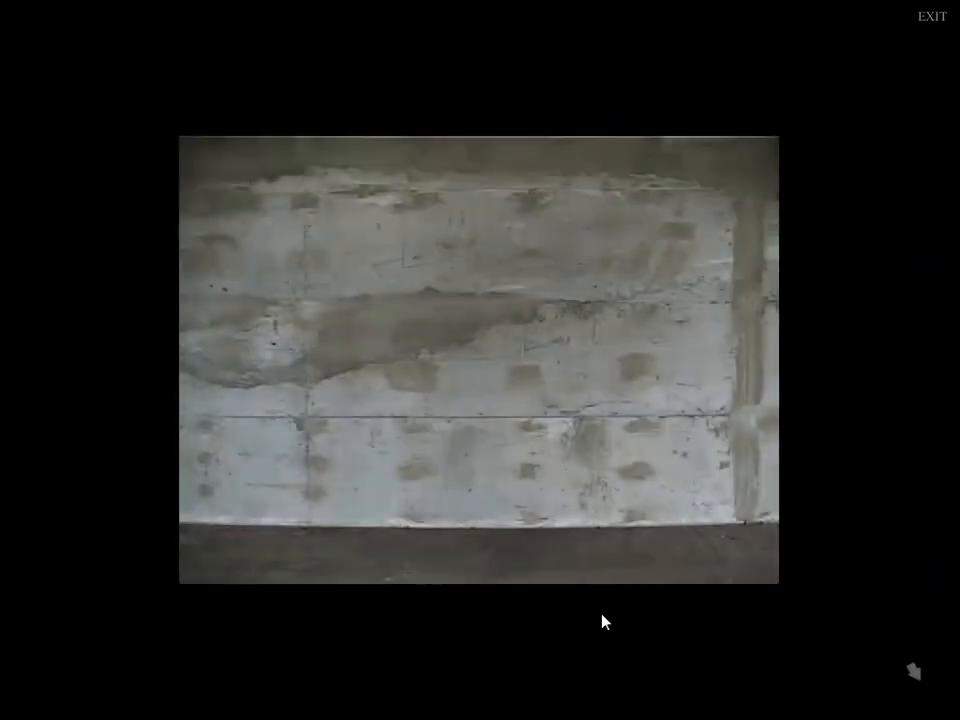
mouse_move(268, 420)
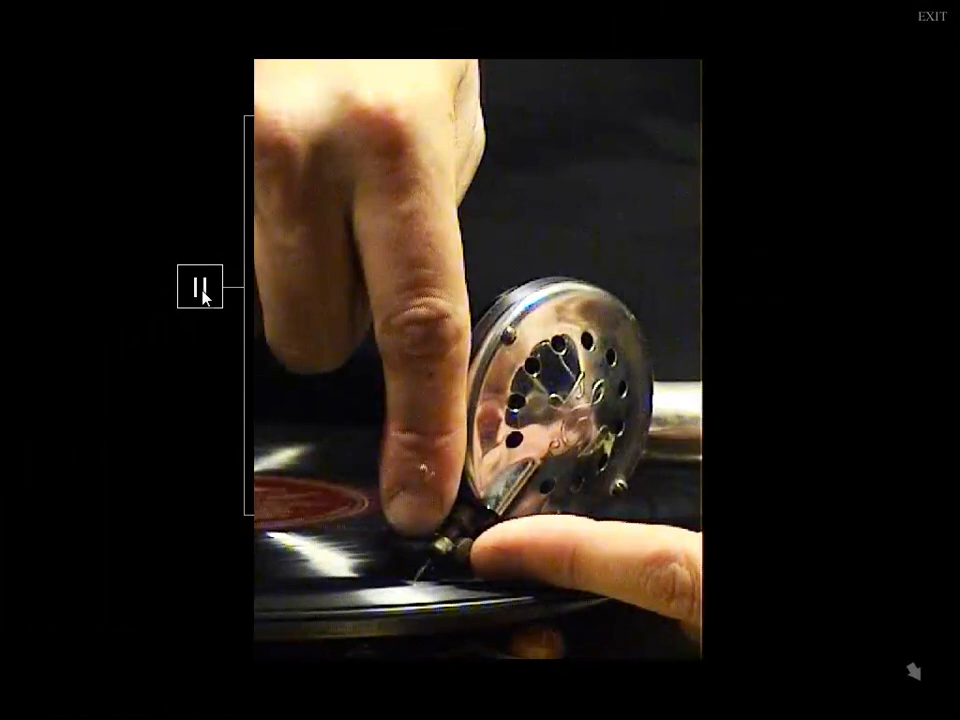
click(200, 288)
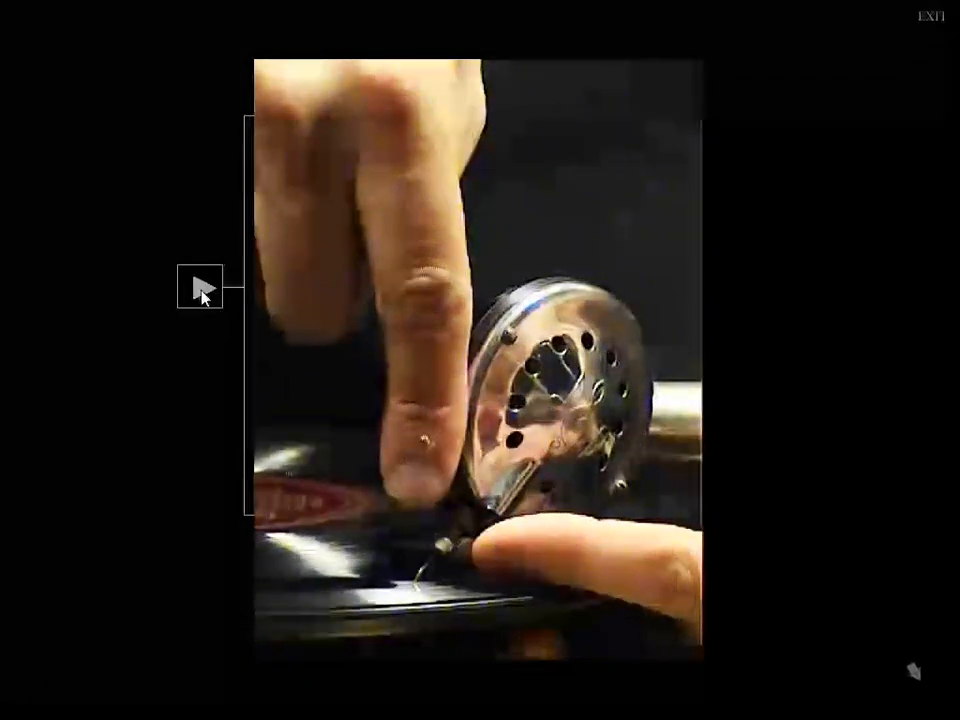
click(204, 288)
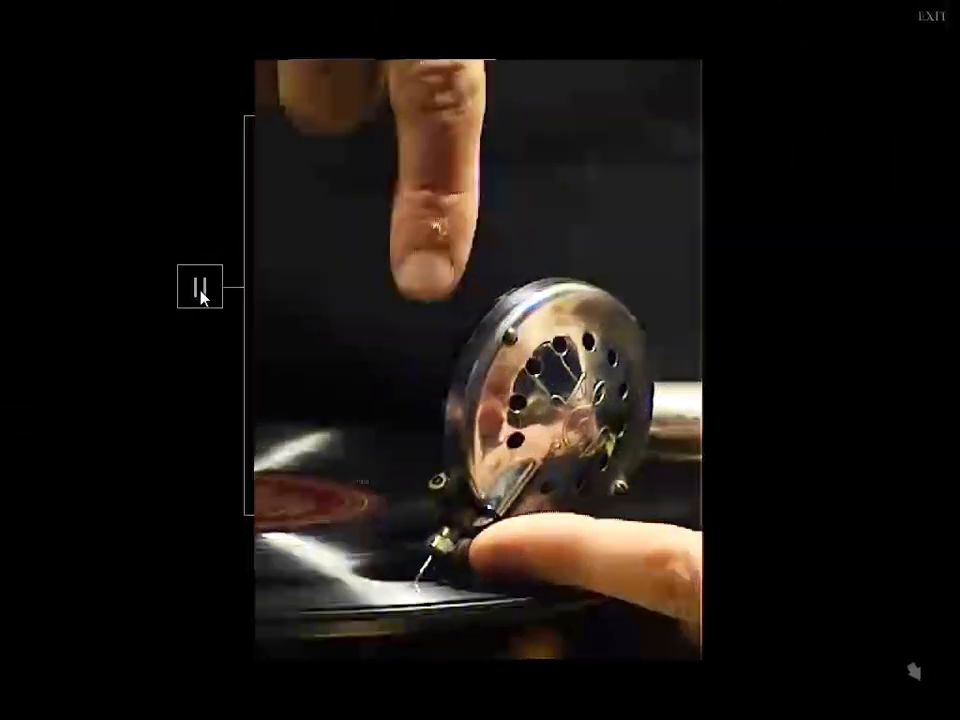
click(202, 284)
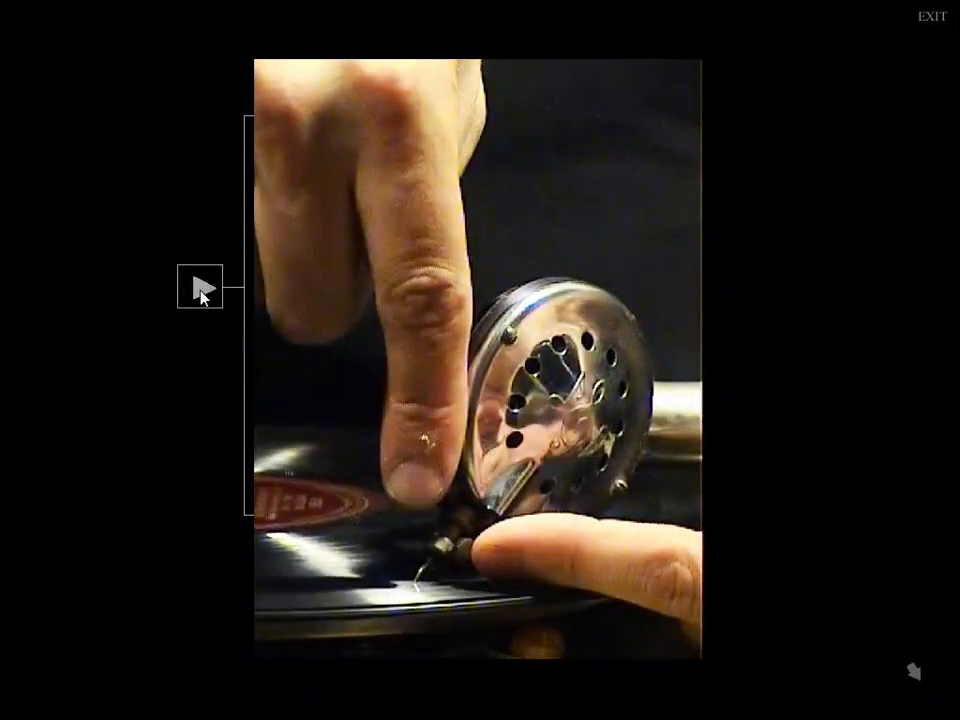
click(202, 288)
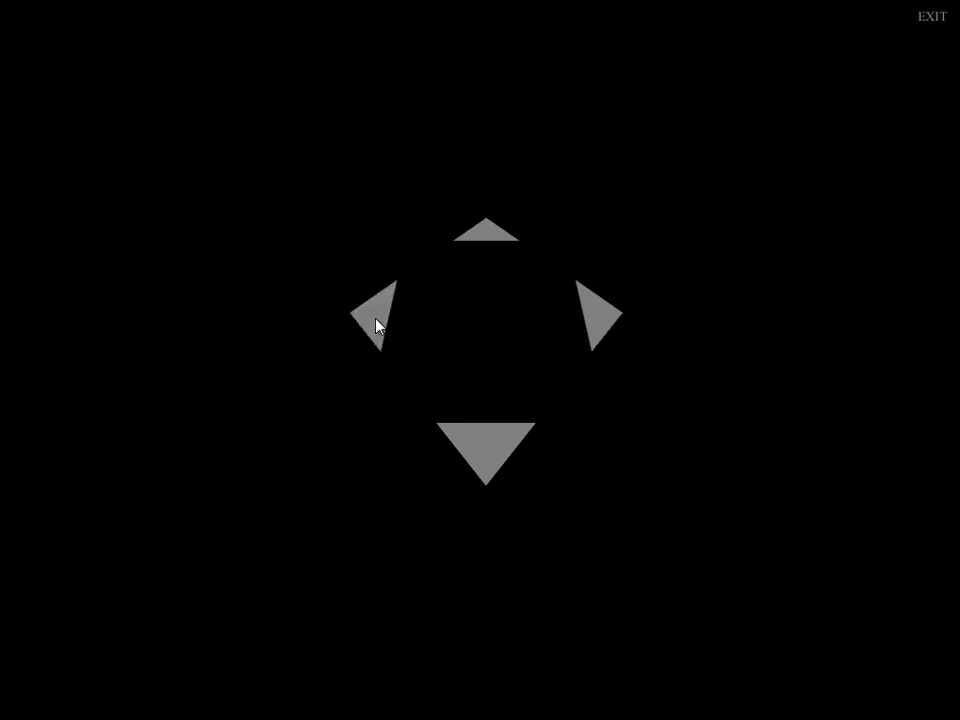
click(376, 316)
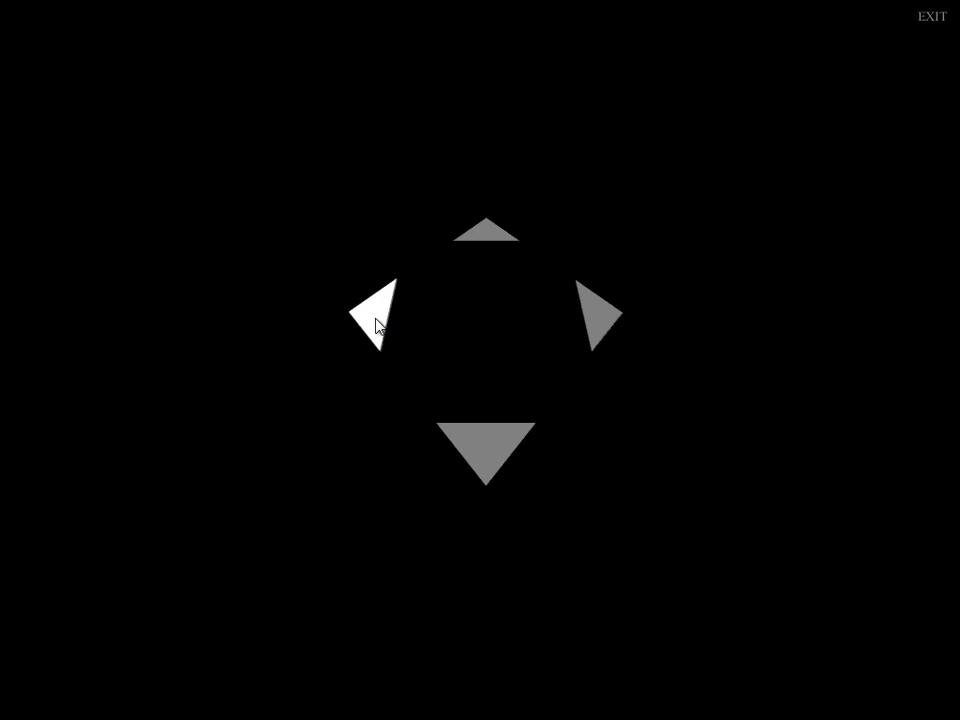
mouse_move(500, 238)
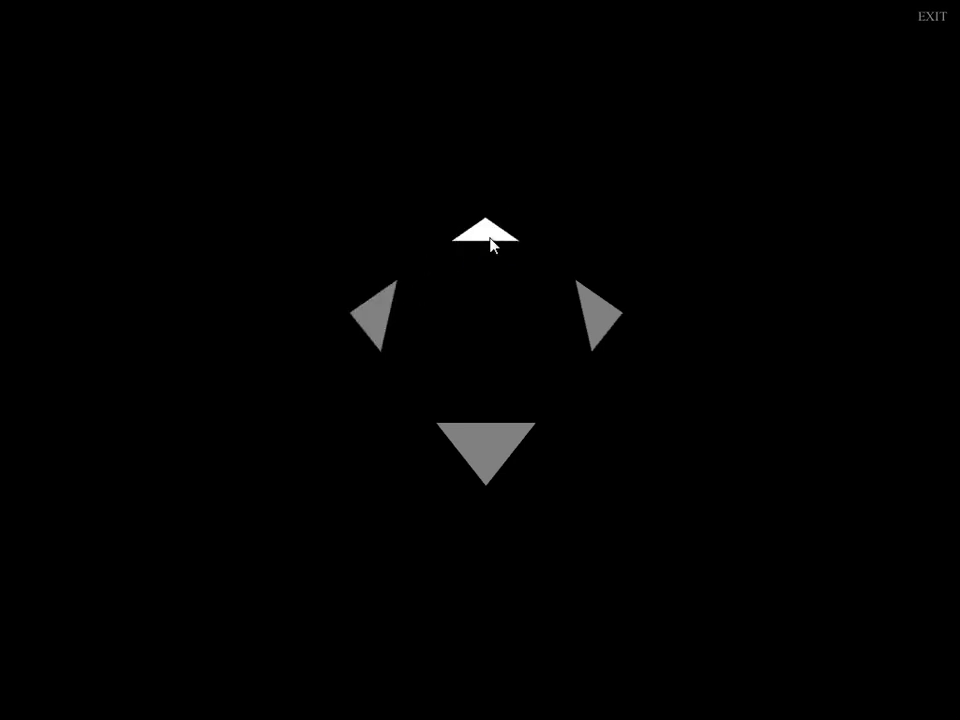
mouse_move(530, 272)
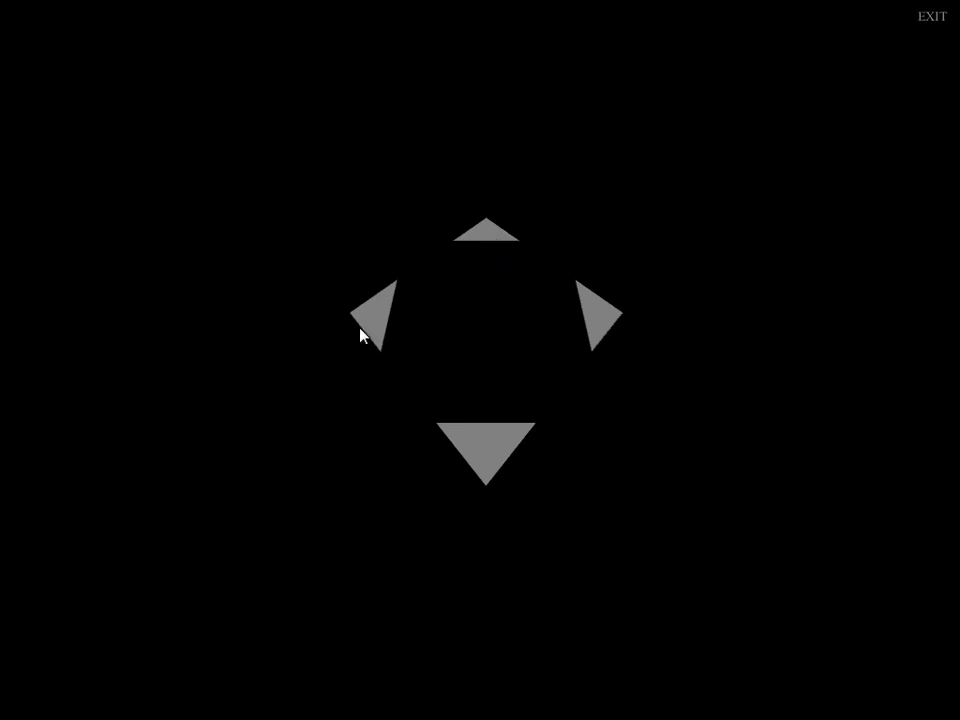
mouse_move(496, 236)
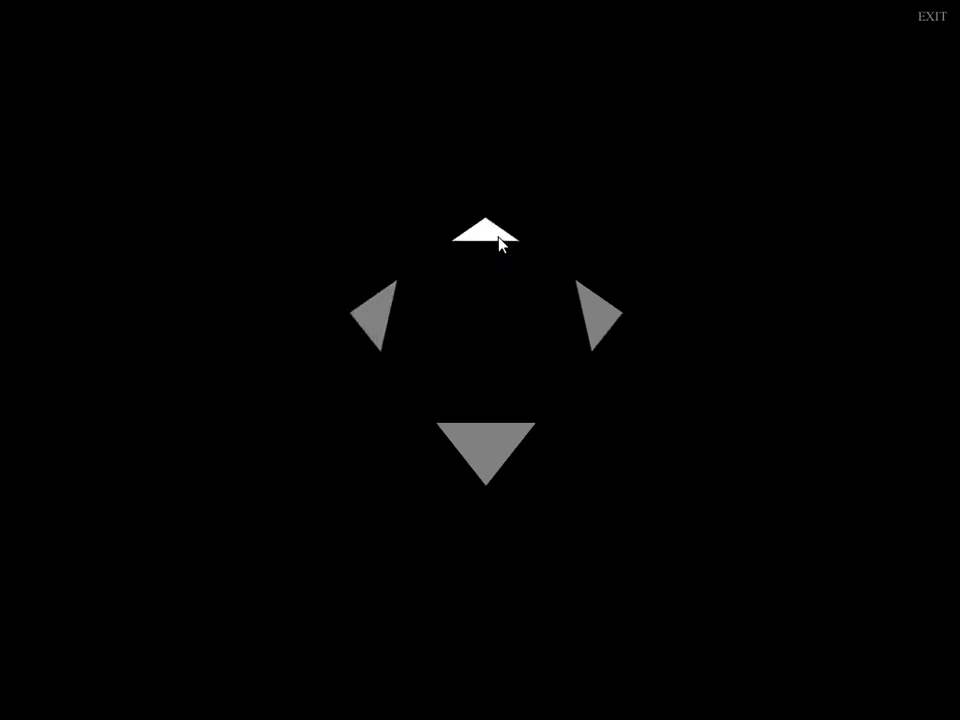
mouse_move(384, 336)
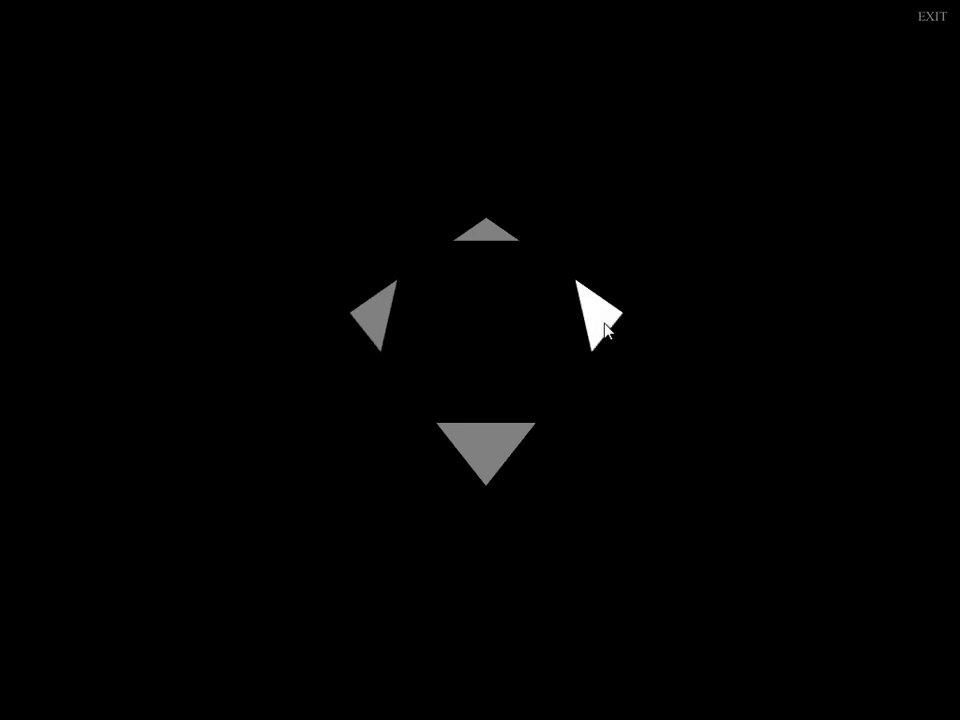
mouse_move(490, 230)
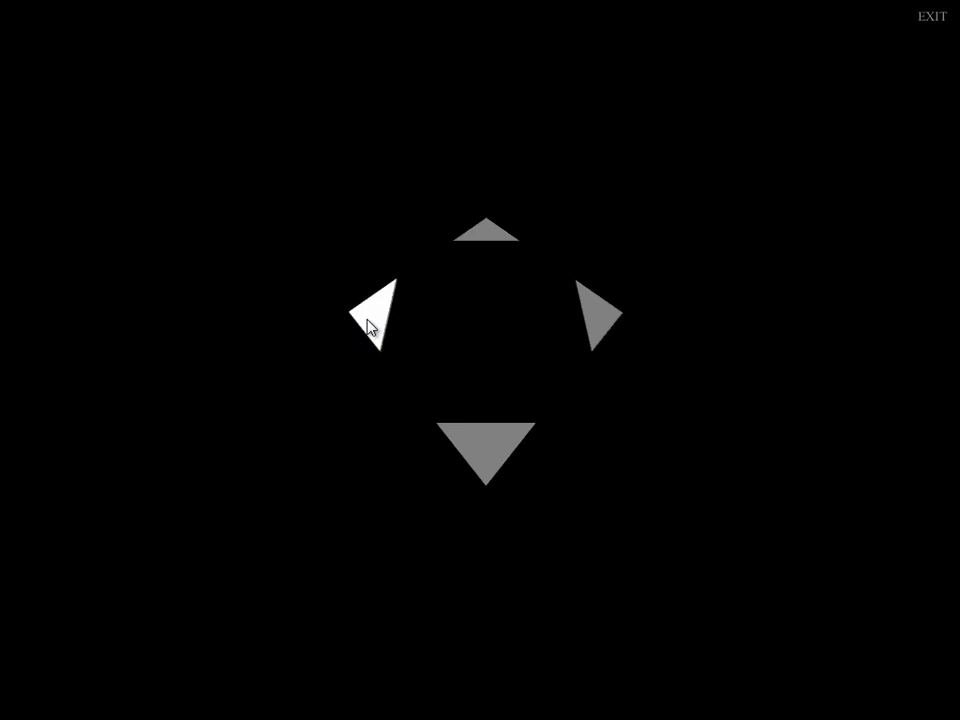
mouse_move(486, 230)
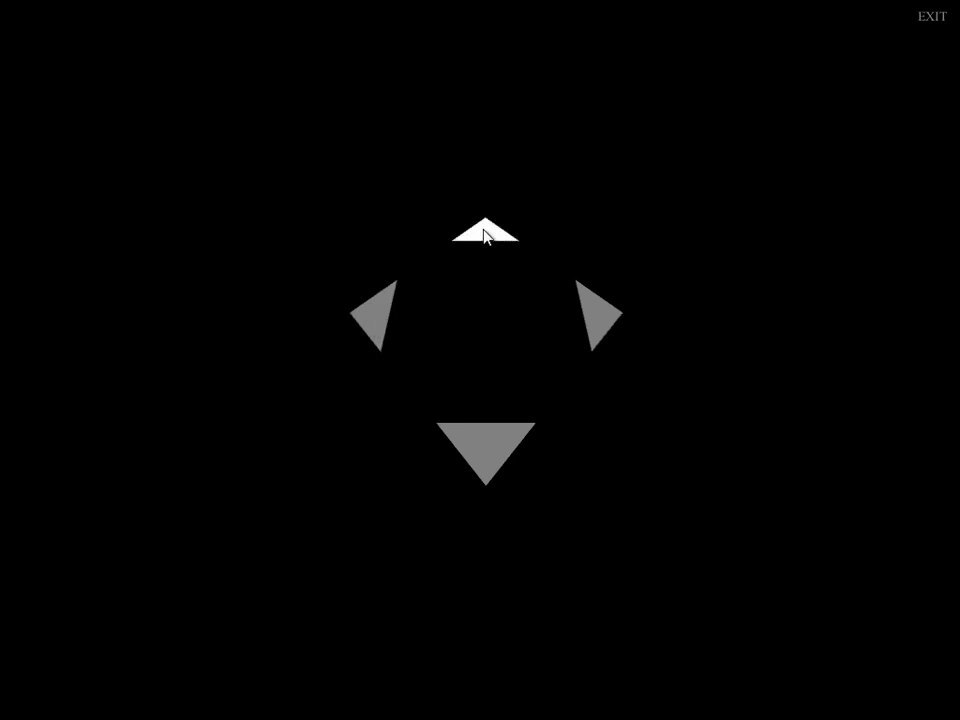
mouse_move(604, 316)
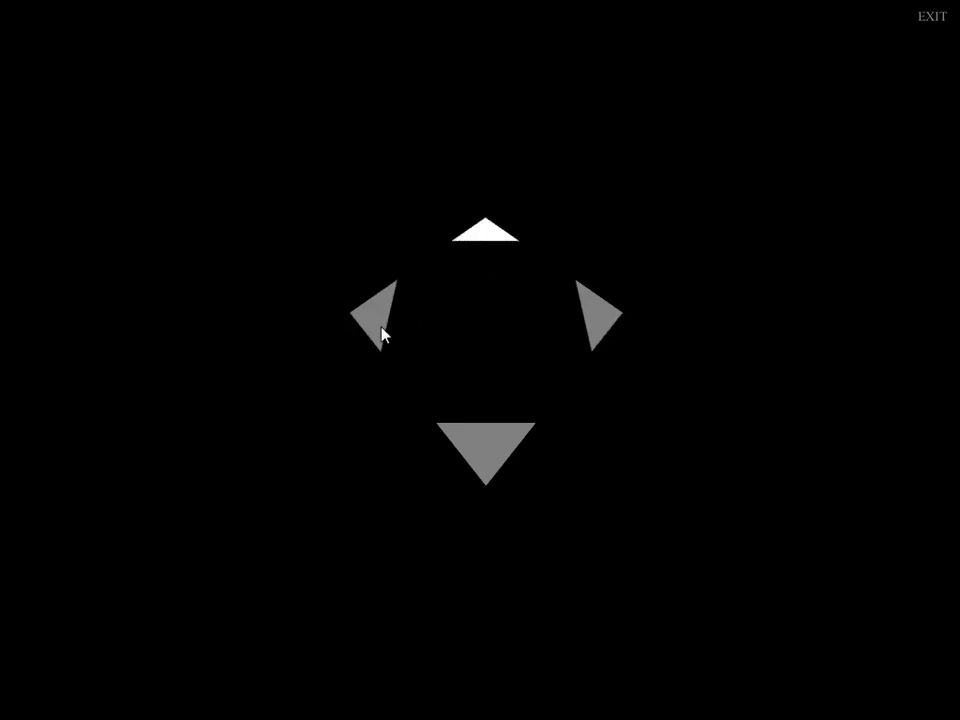
click(376, 316)
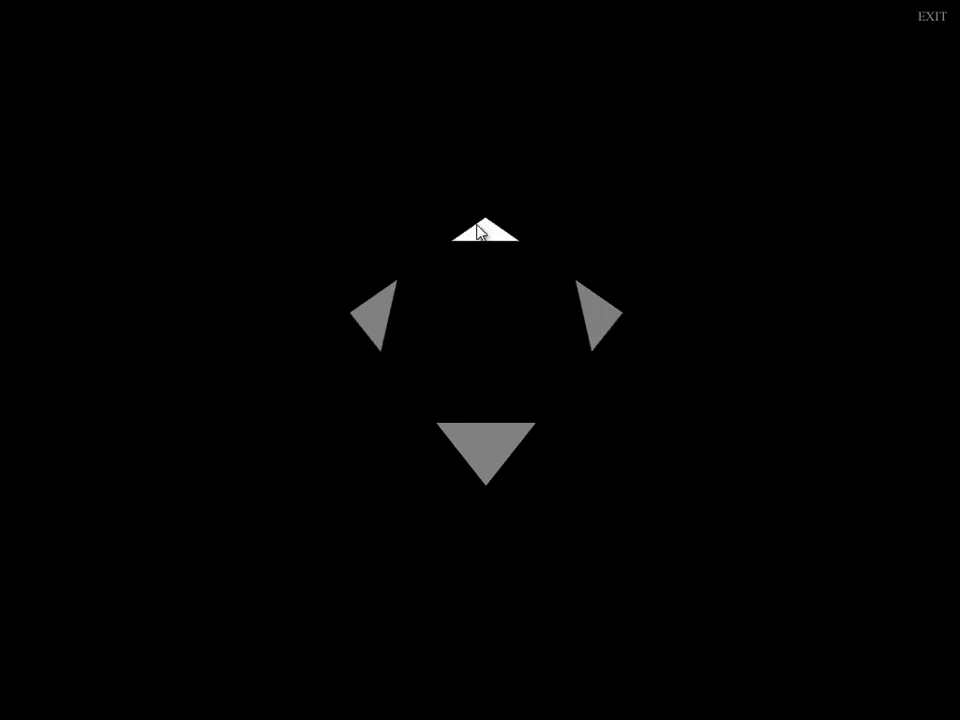
click(486, 224)
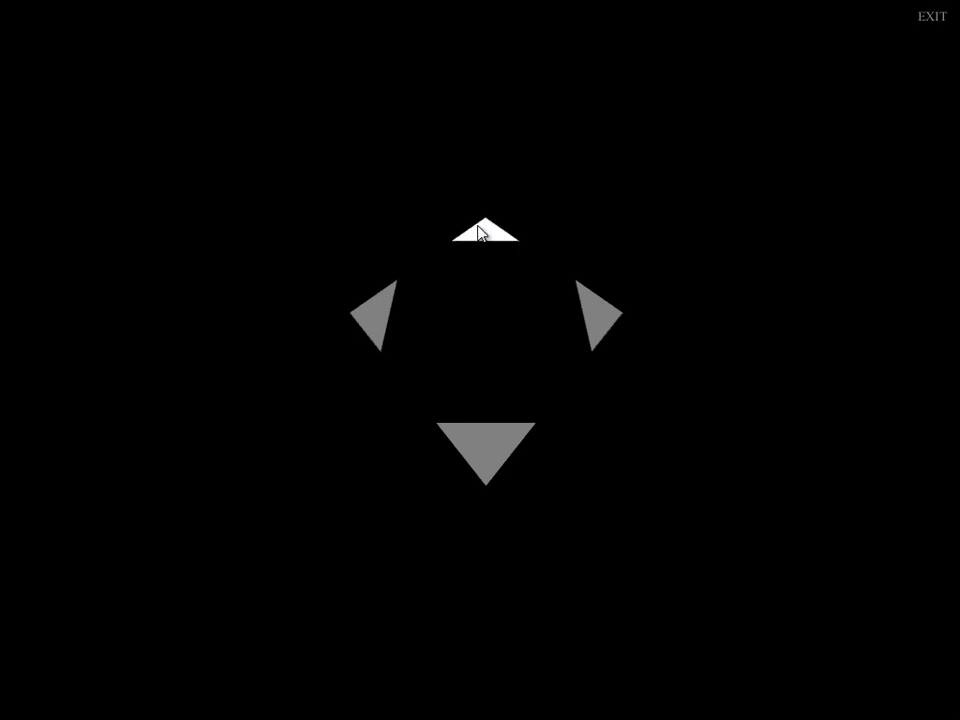
mouse_move(404, 312)
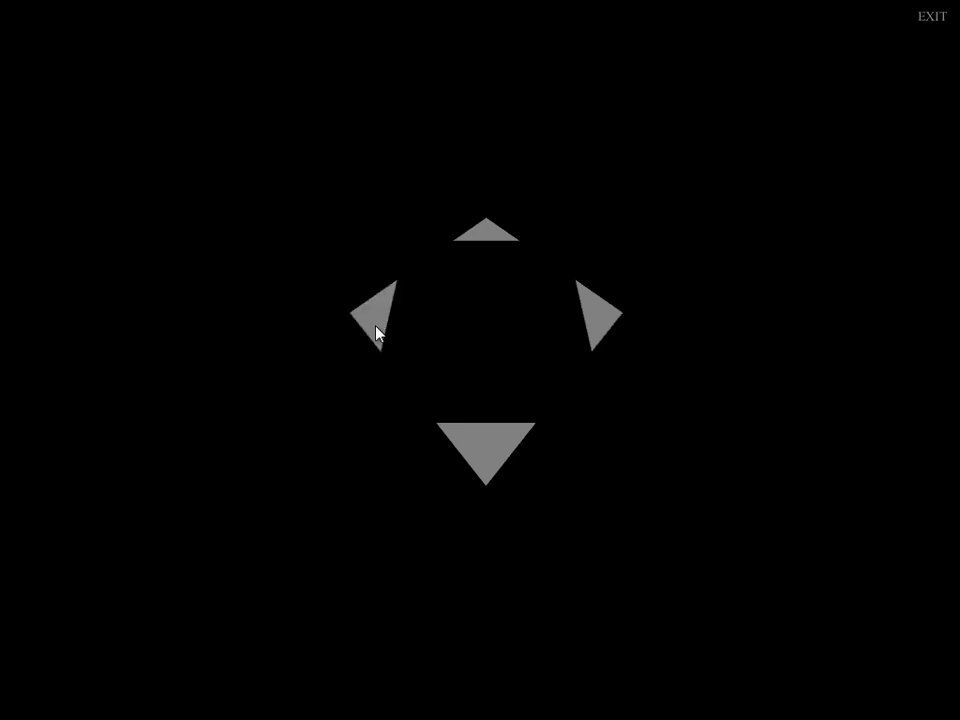
click(376, 312)
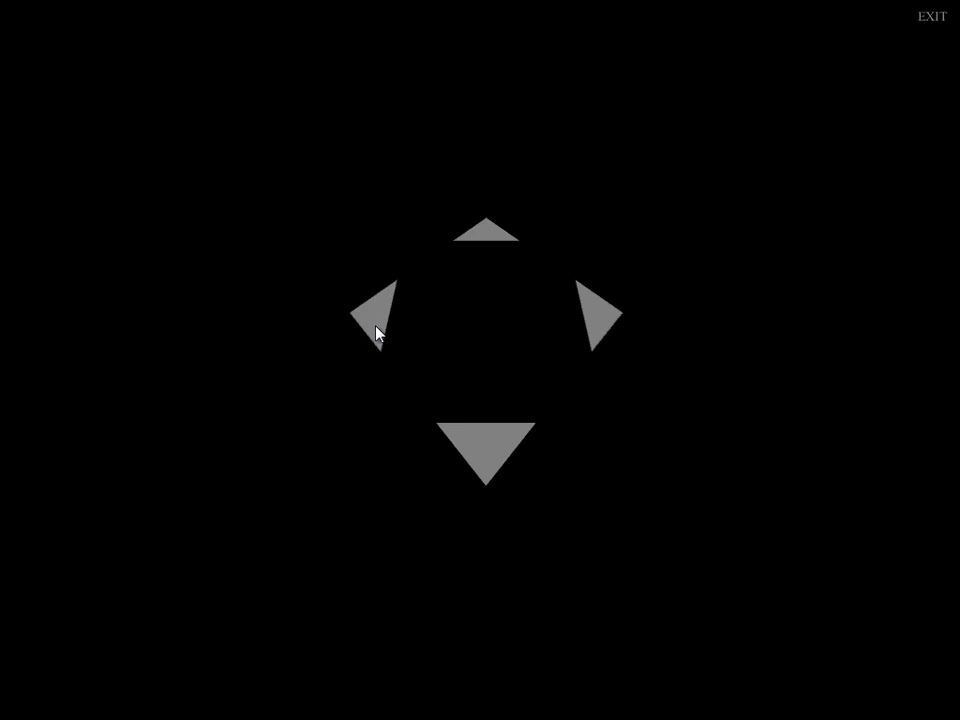
mouse_move(560, 336)
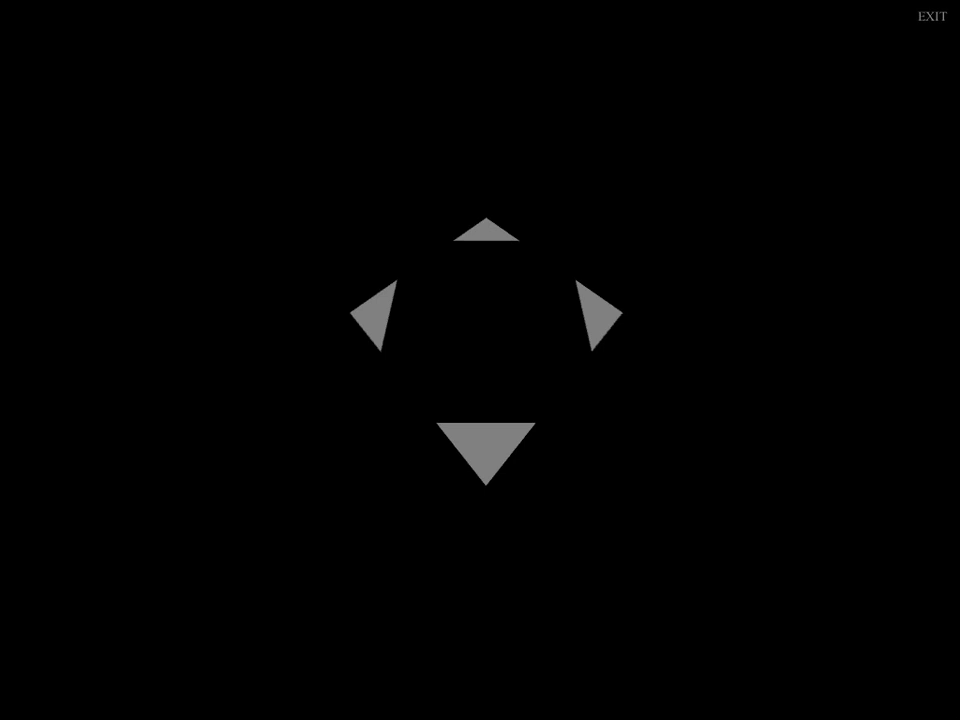
mouse_move(496, 246)
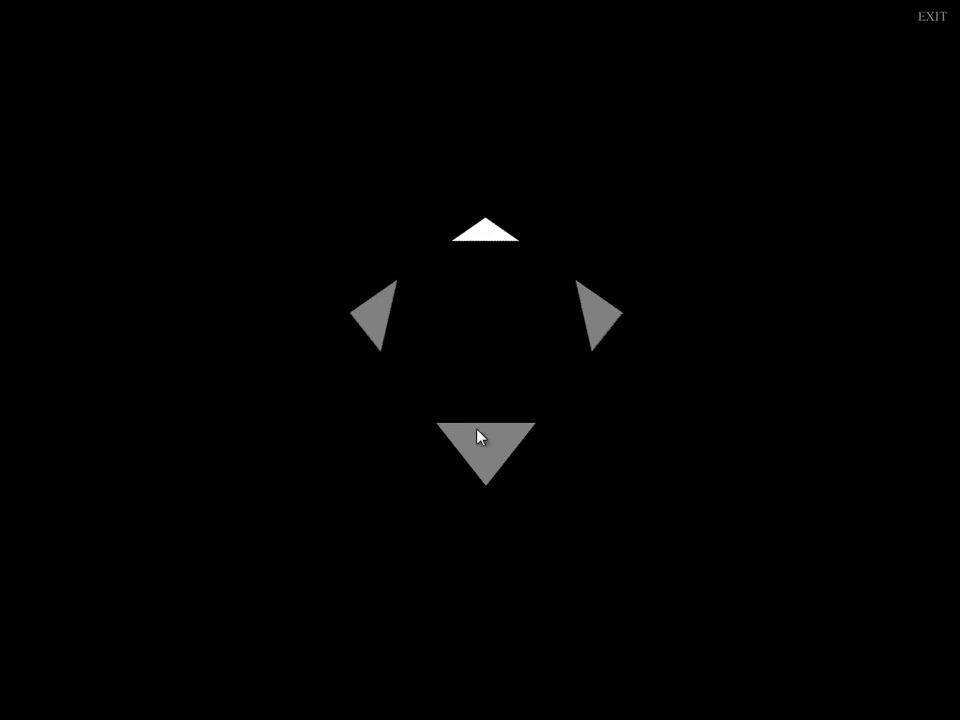
mouse_move(478, 452)
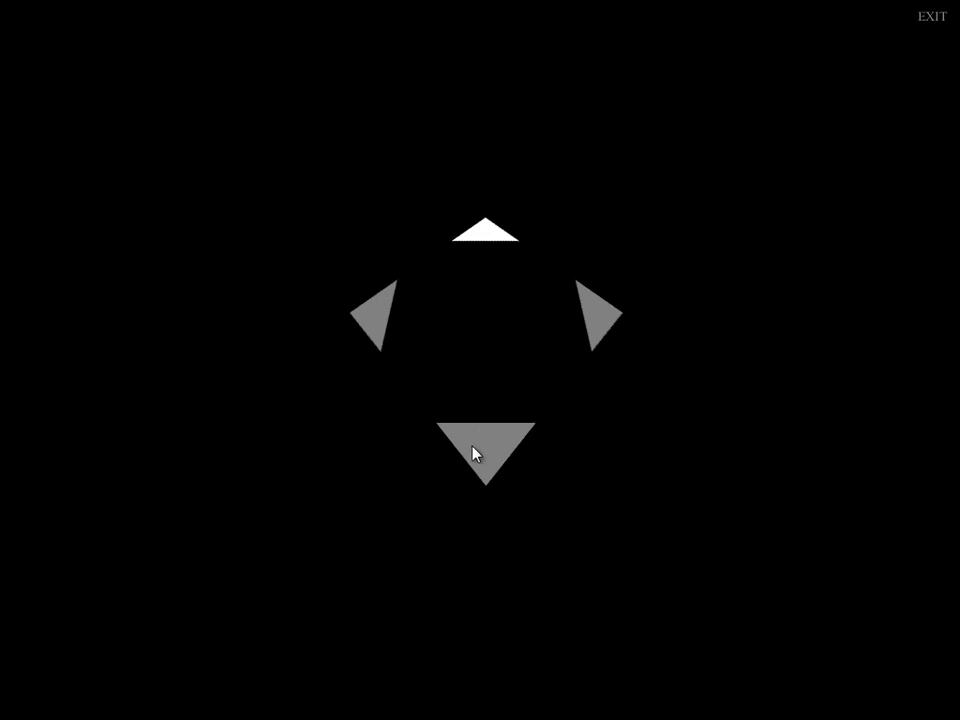